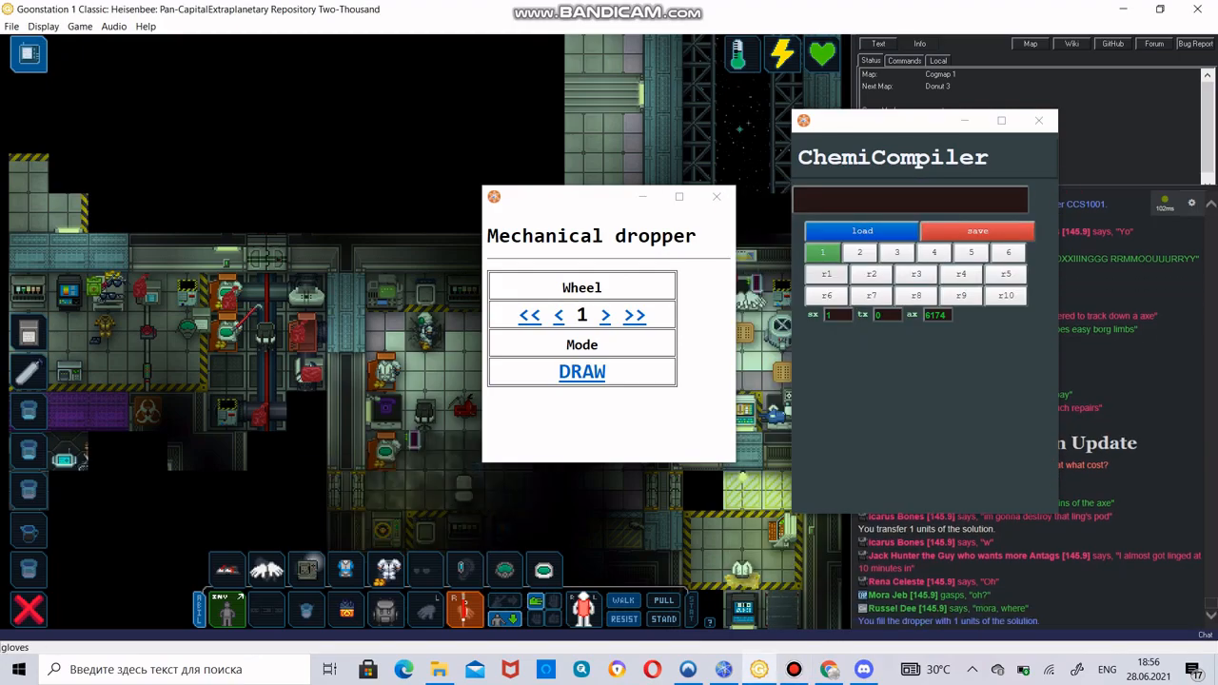
Toggle the dropper mode DROP then DRAW and pull one unit from the beaker
left_click(583, 371)
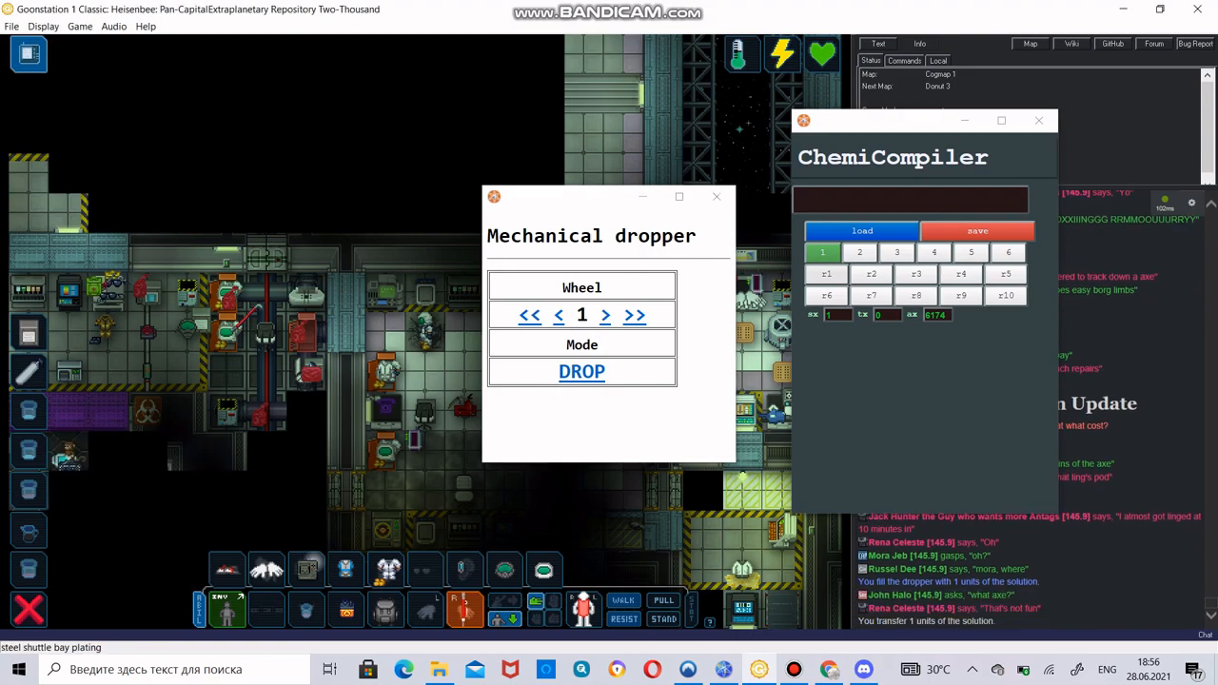
left_click(582, 372)
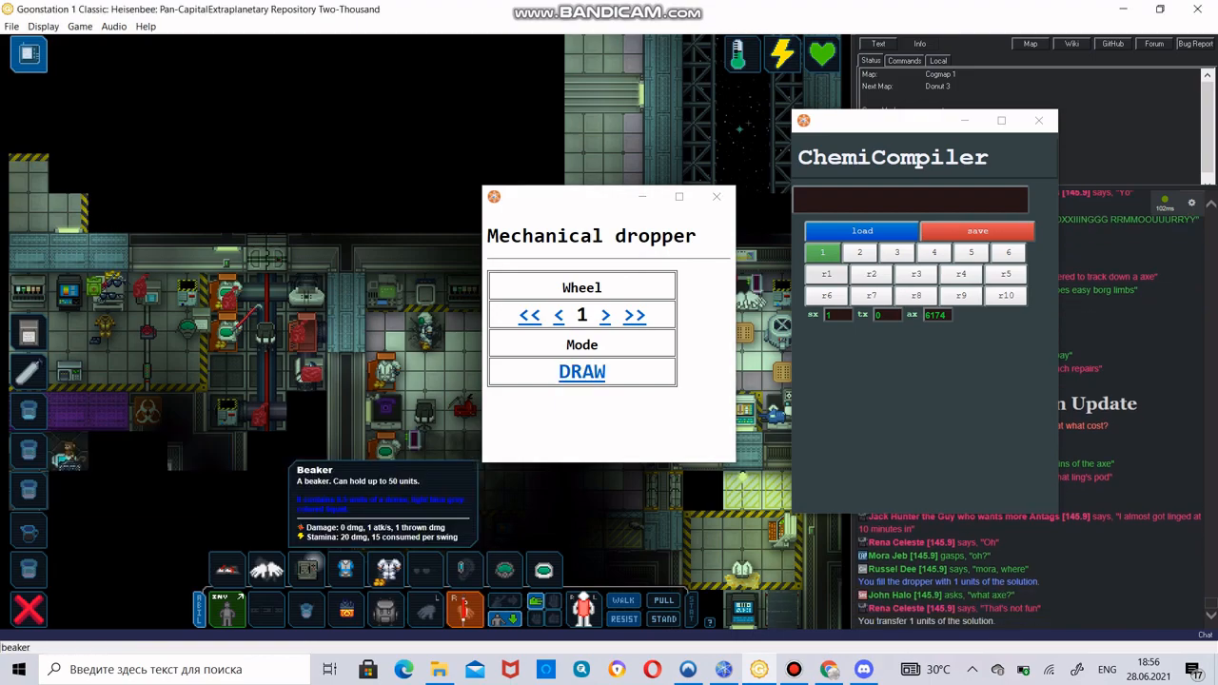
left_click(582, 371)
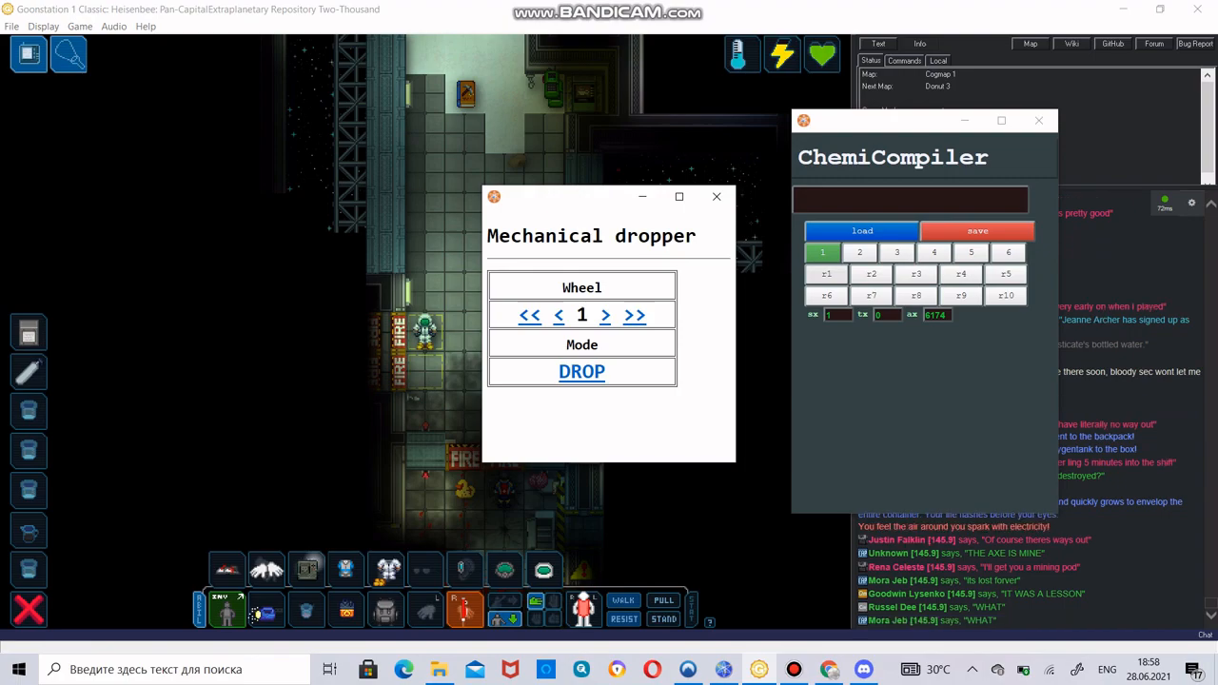
Set the dropper to DRAW and move two single units of solution from the beaker
left_click(583, 371)
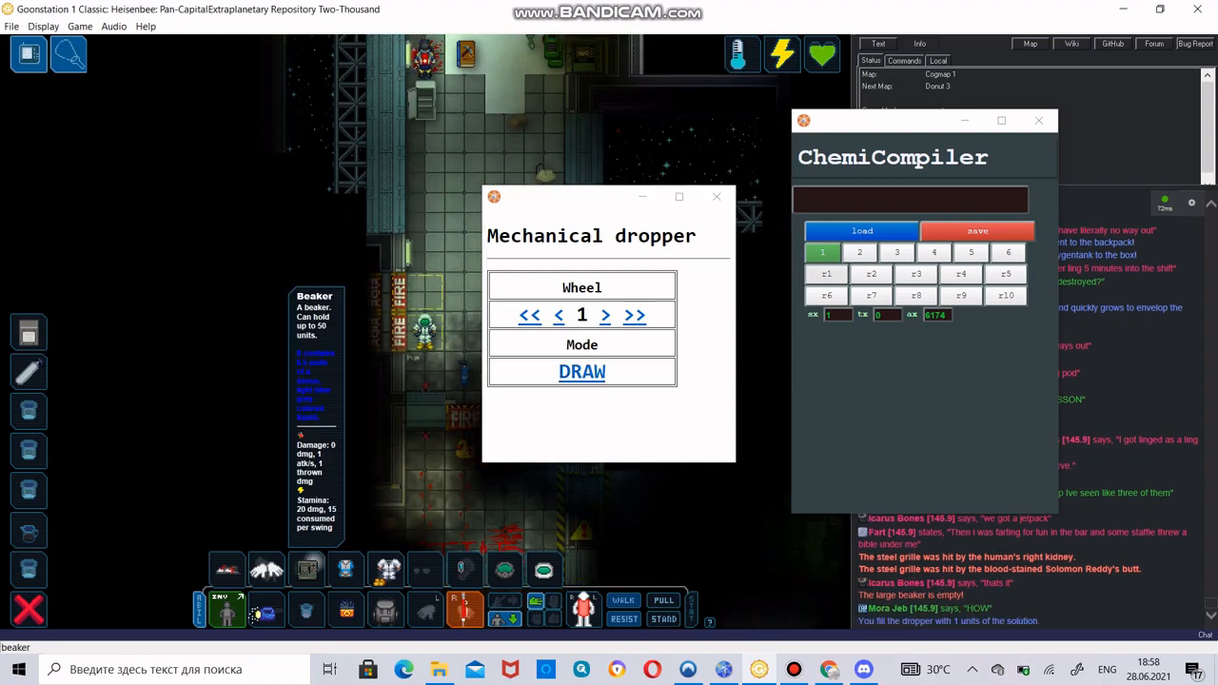
left_click(582, 371)
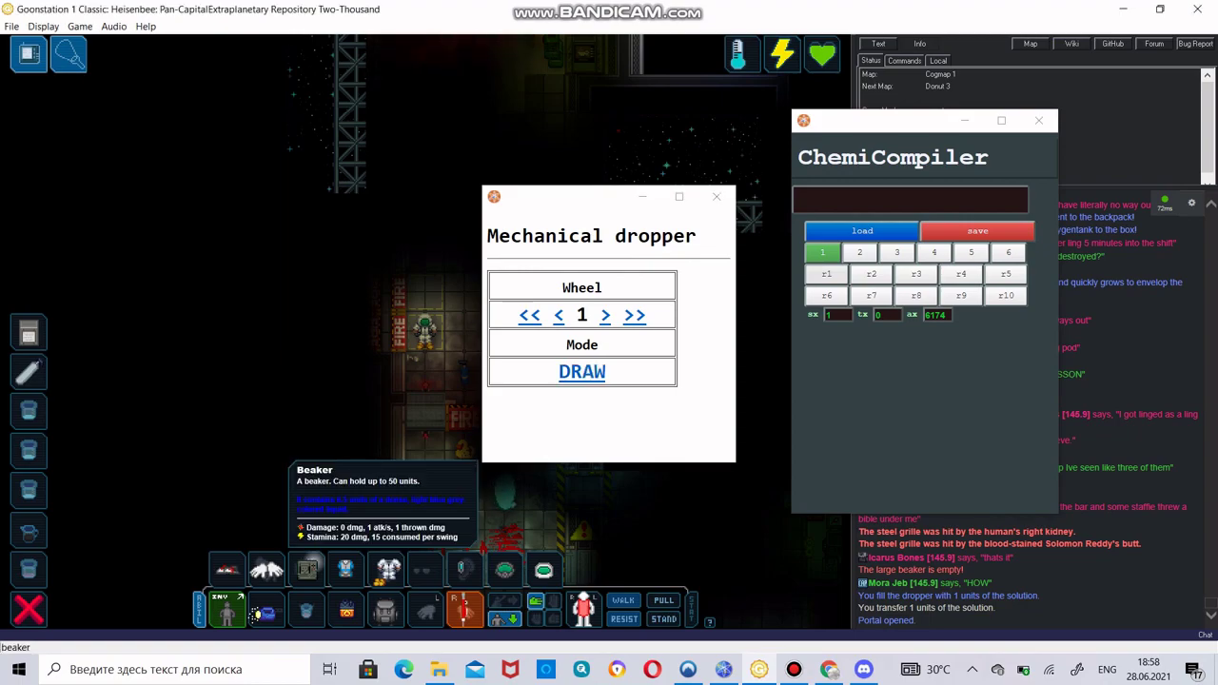
left_click(582, 371)
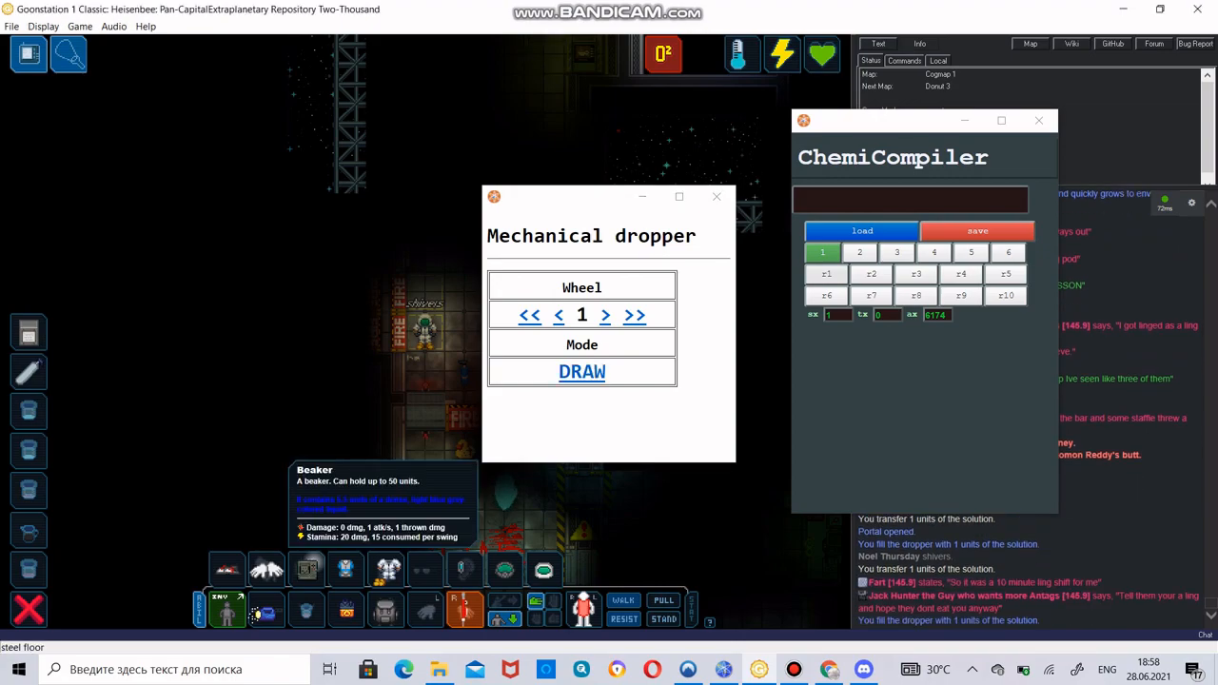
Flip the dropper mode DROP, DRAW, then DROP, leaving it set to release into the beaker
left_click(583, 371)
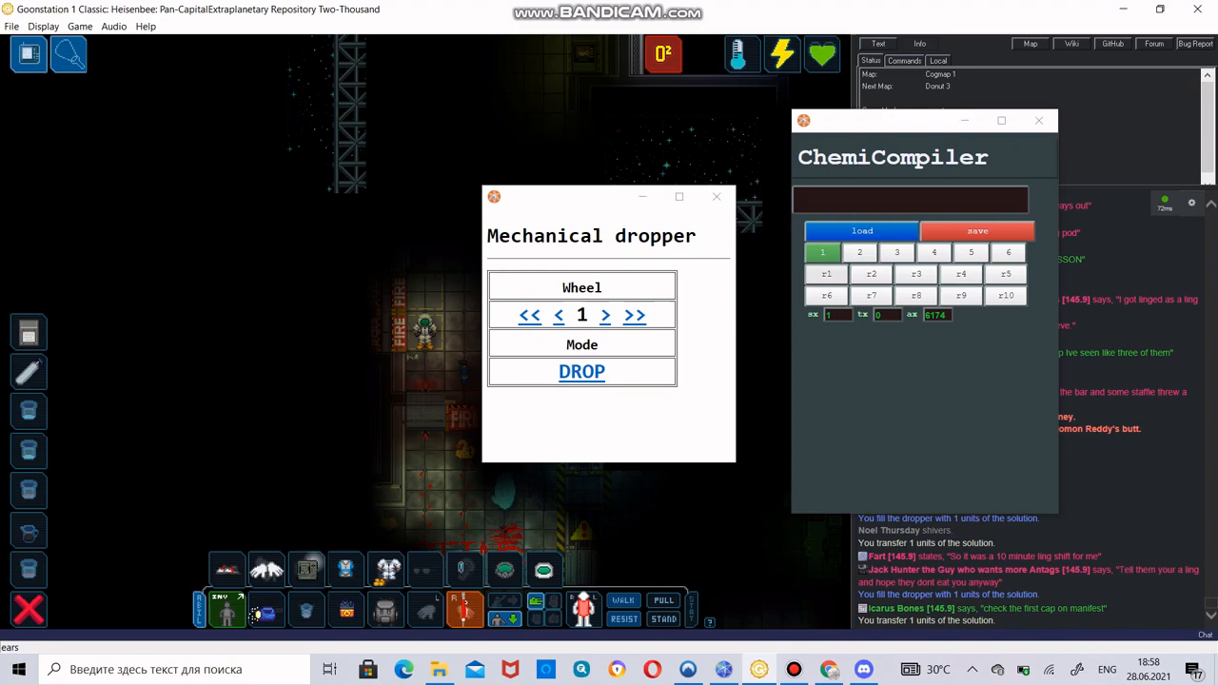
left_click(583, 371)
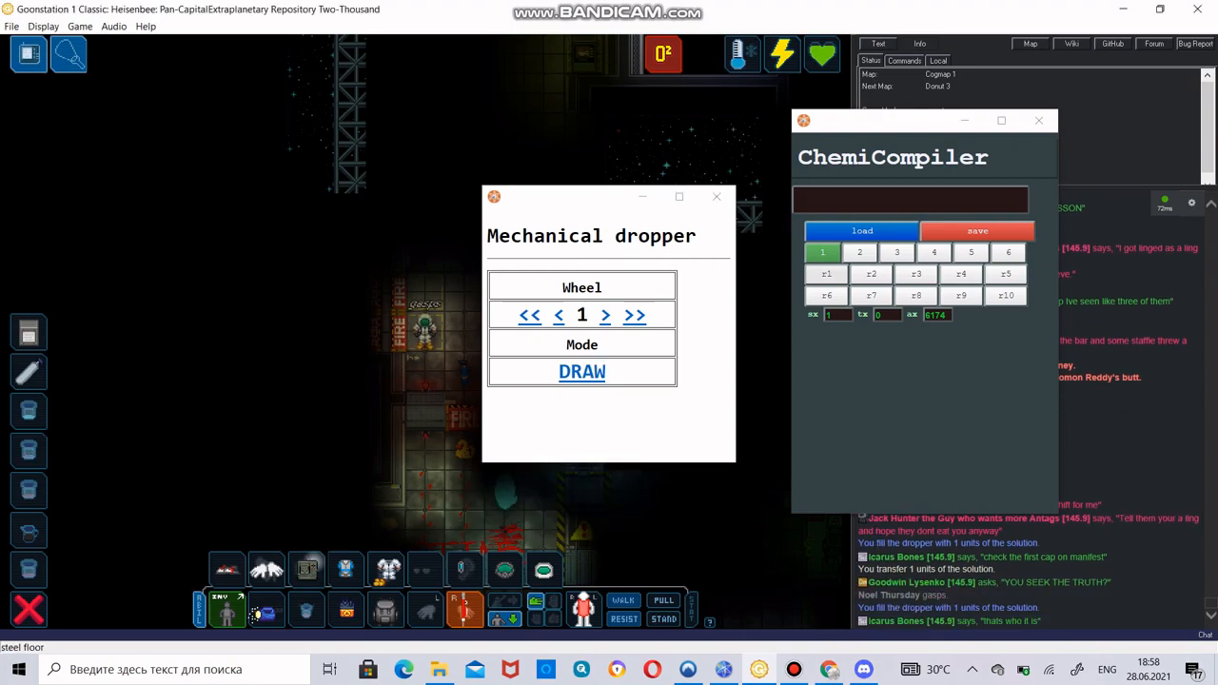
left_click(583, 371)
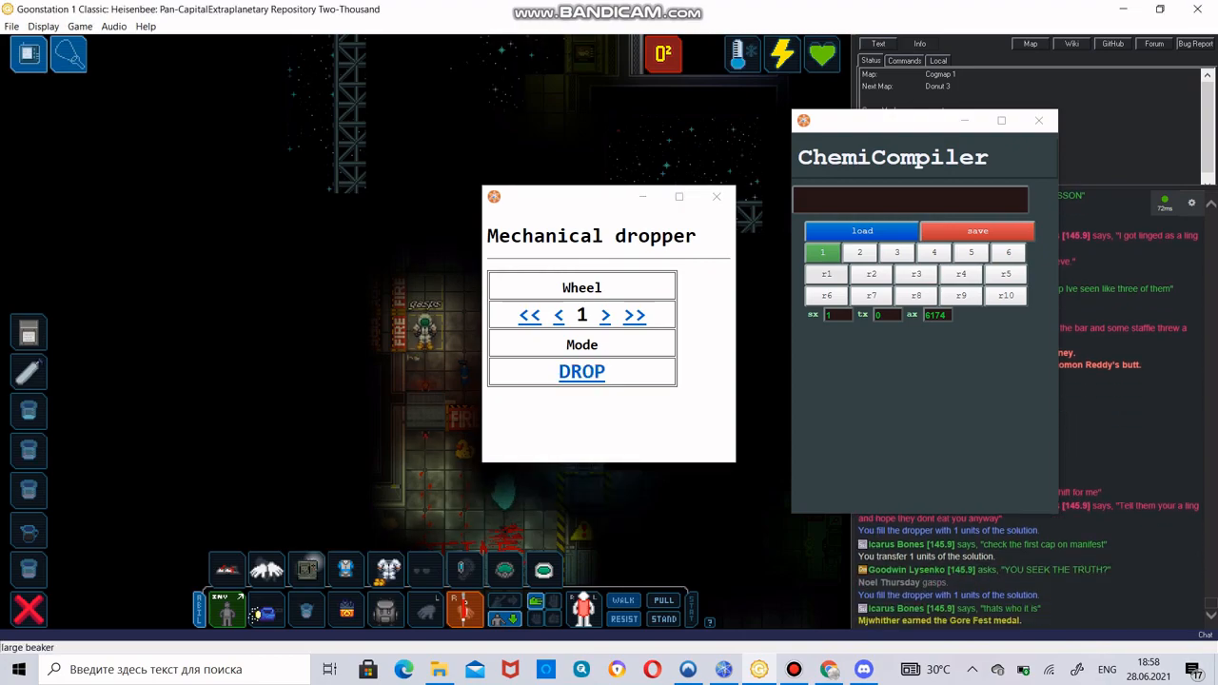